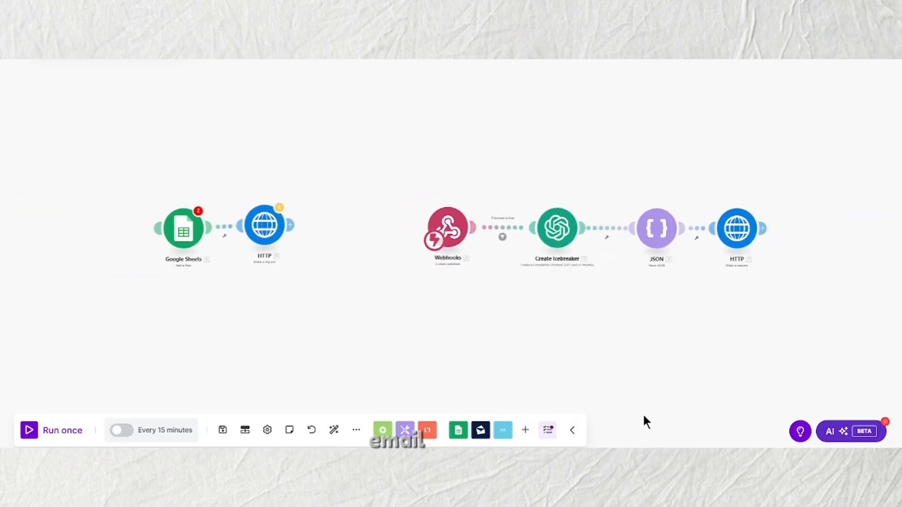
left_click(52, 431)
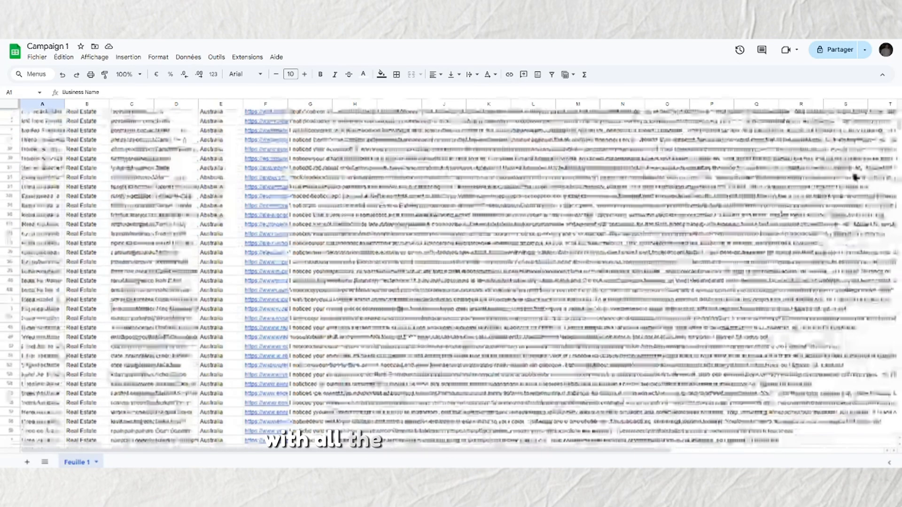
scroll("down", 3)
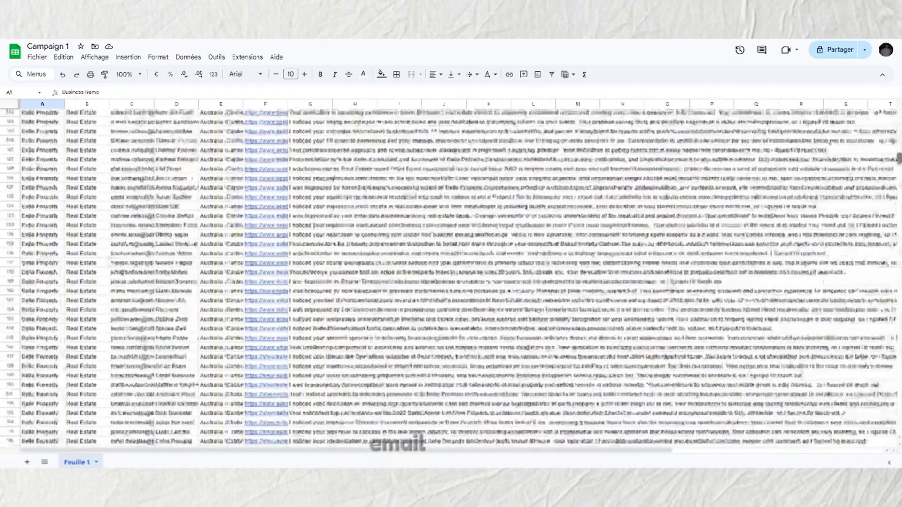
scroll("down", 3)
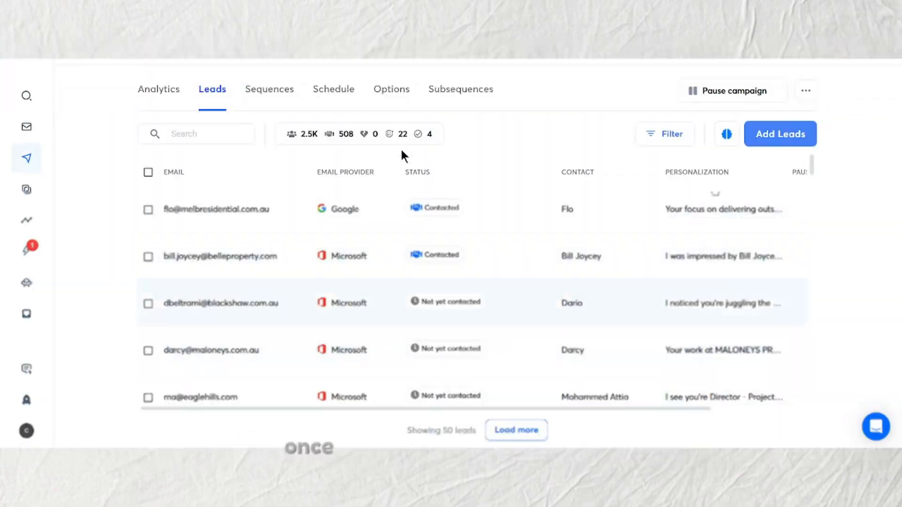
double_click(173, 172)
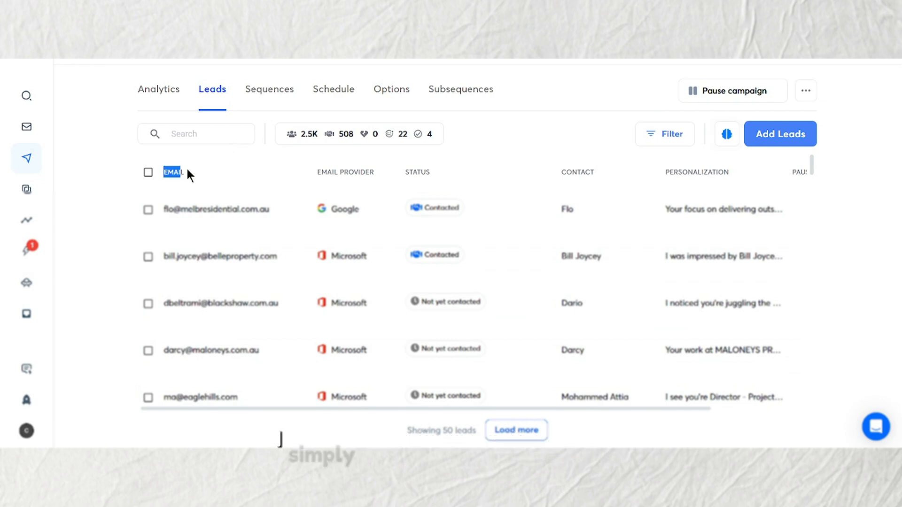
mouse_move(540, 175)
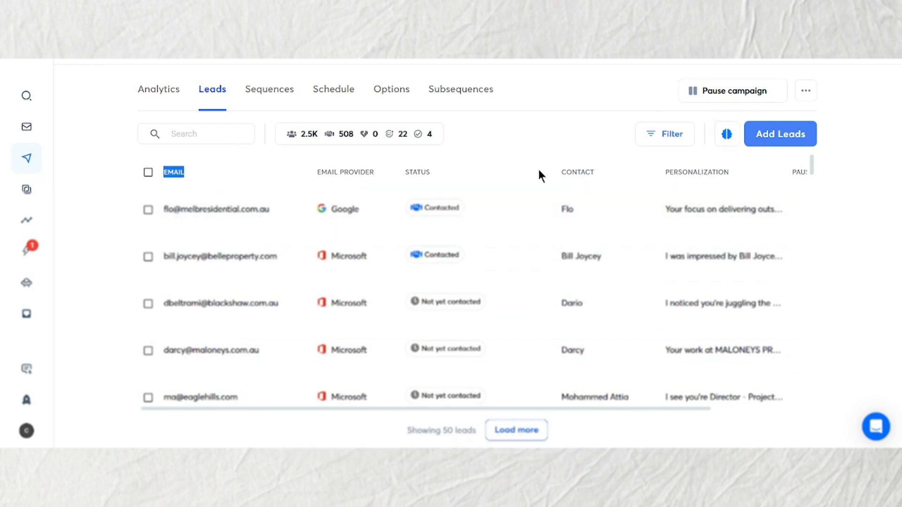
left_click(577, 172)
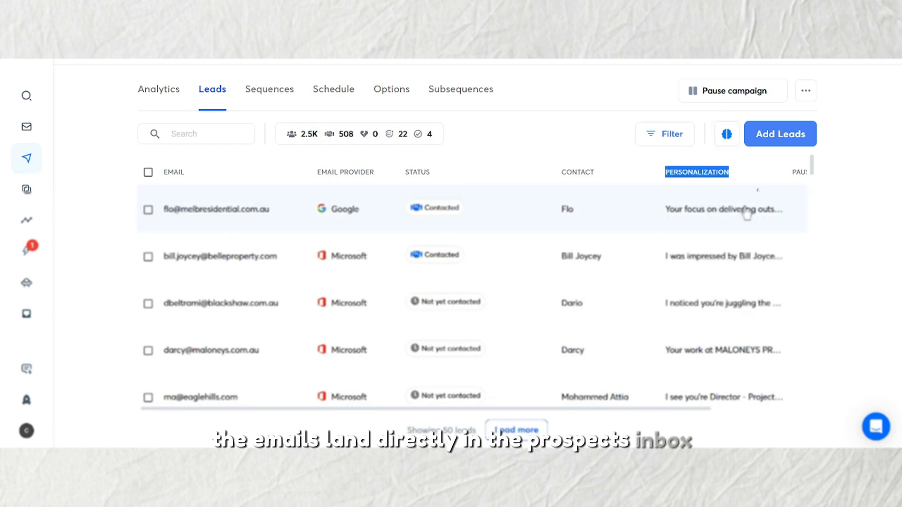
mouse_move(723, 209)
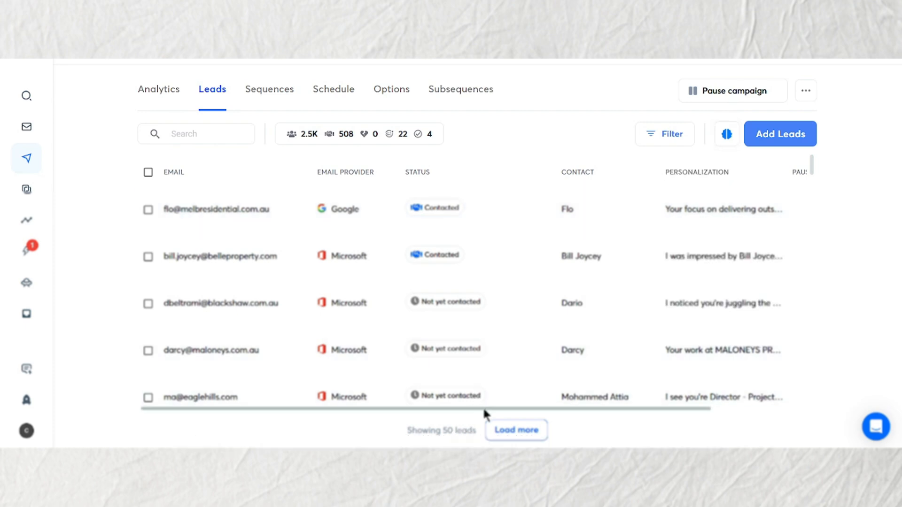
scroll("right", 3)
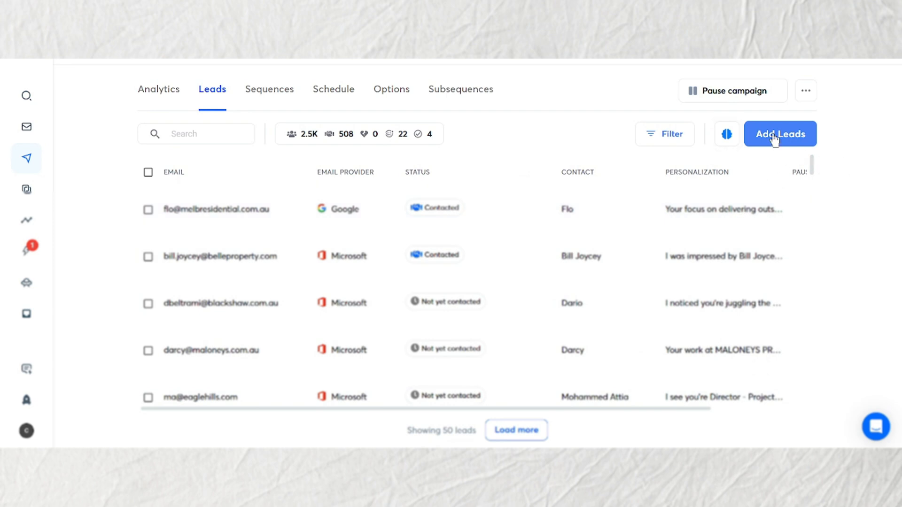
mouse_move(738, 95)
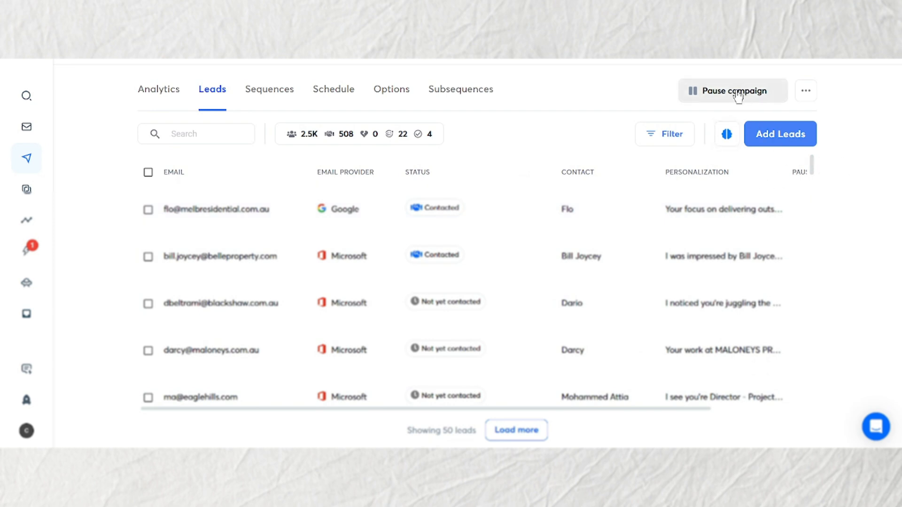